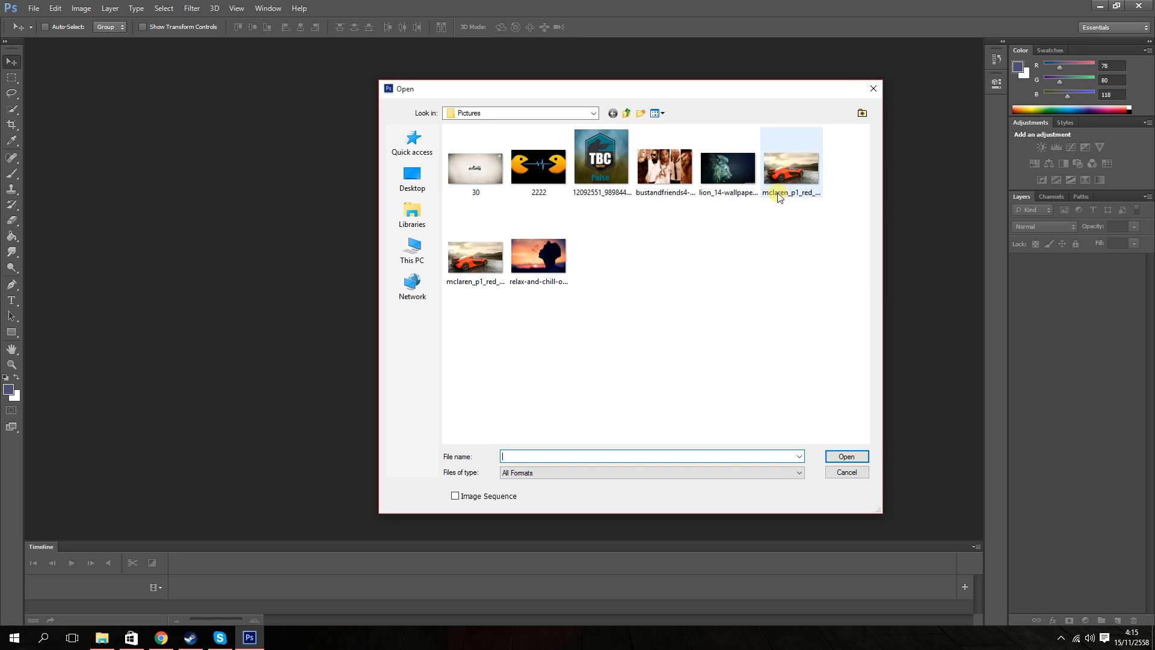
Load the lion wallpaper and relax-and-chill-out photos as two separate documents.
click(727, 165)
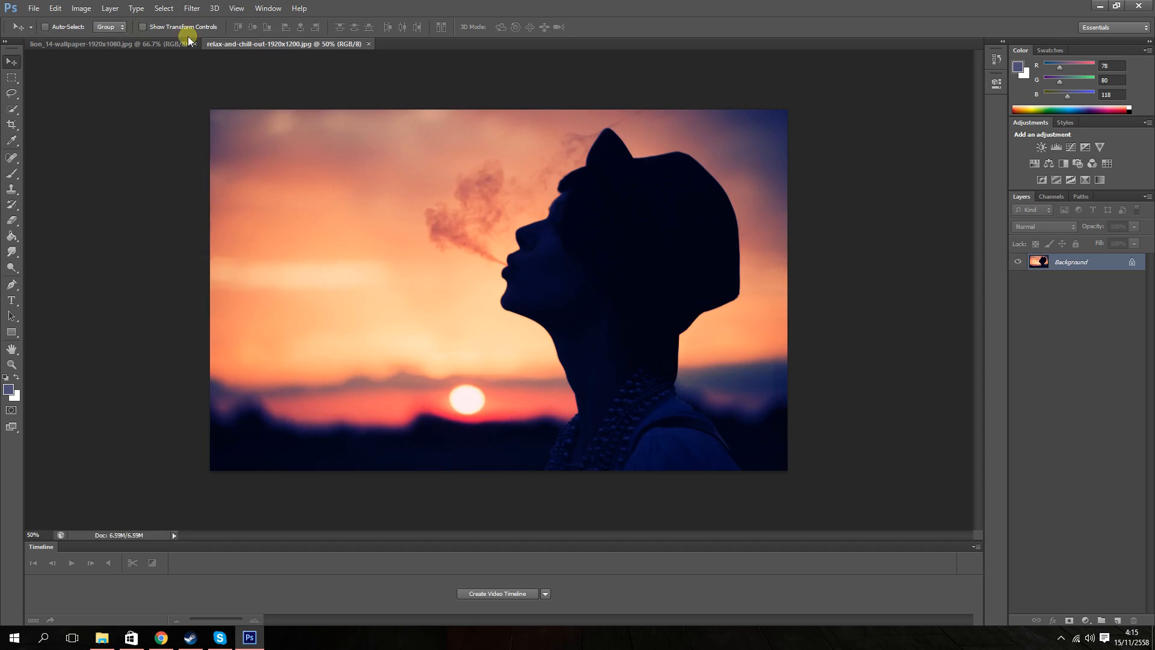
Convert the lion photo's locked Background into an editable Layer 0.
click(100, 44)
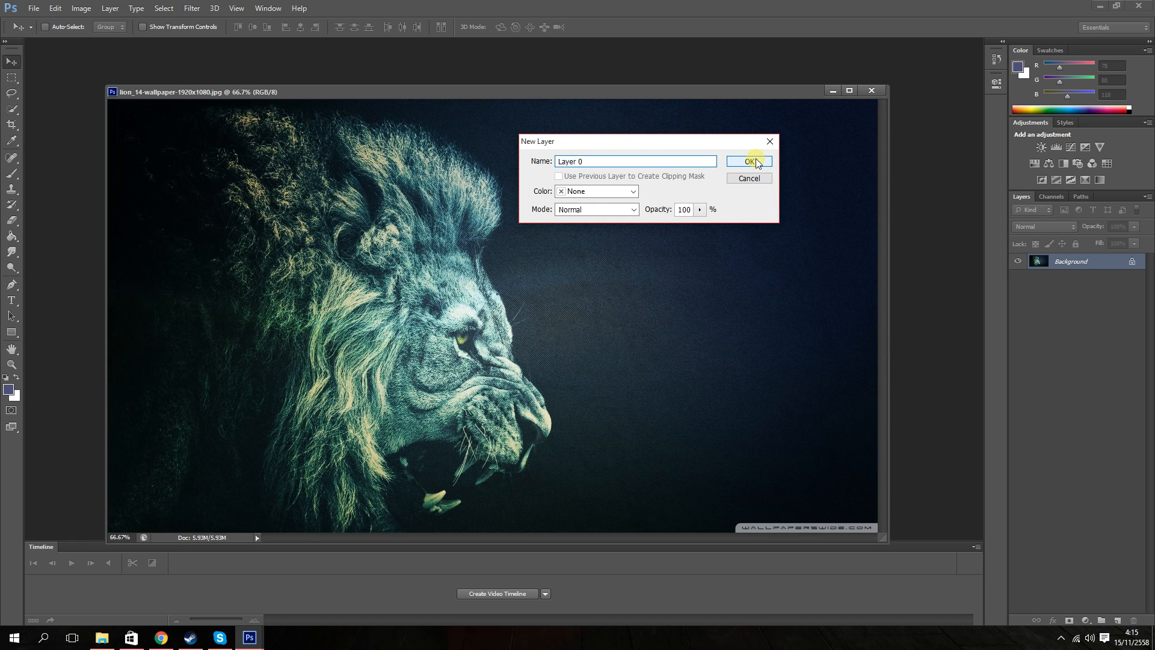
click(749, 161)
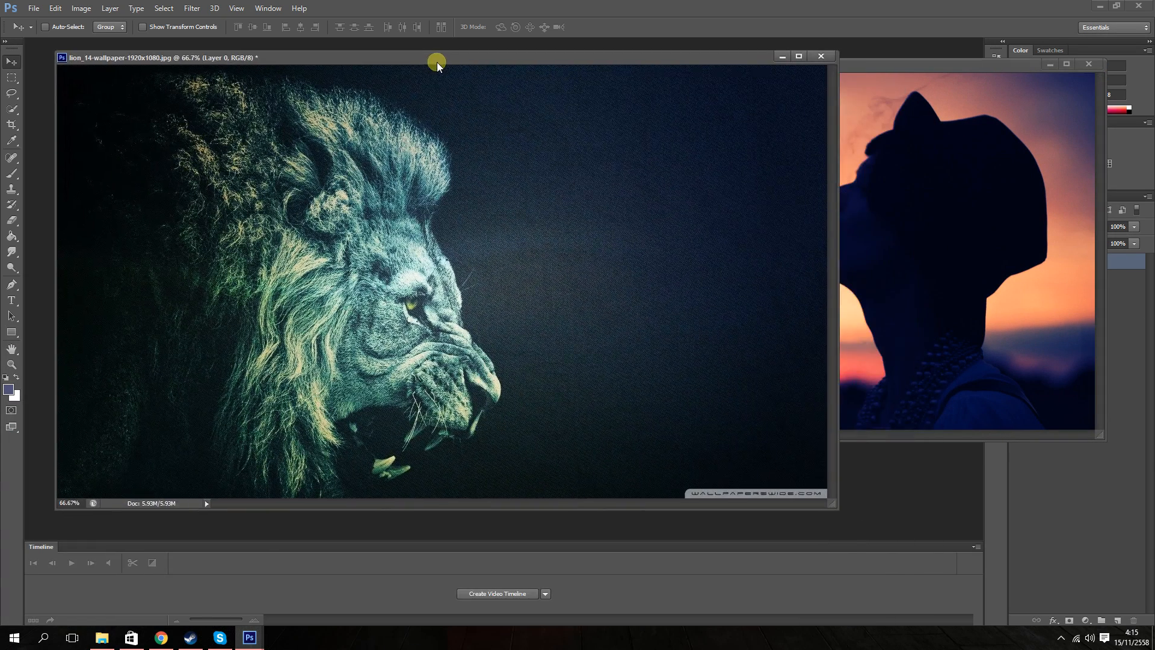
mouse_move(437, 65)
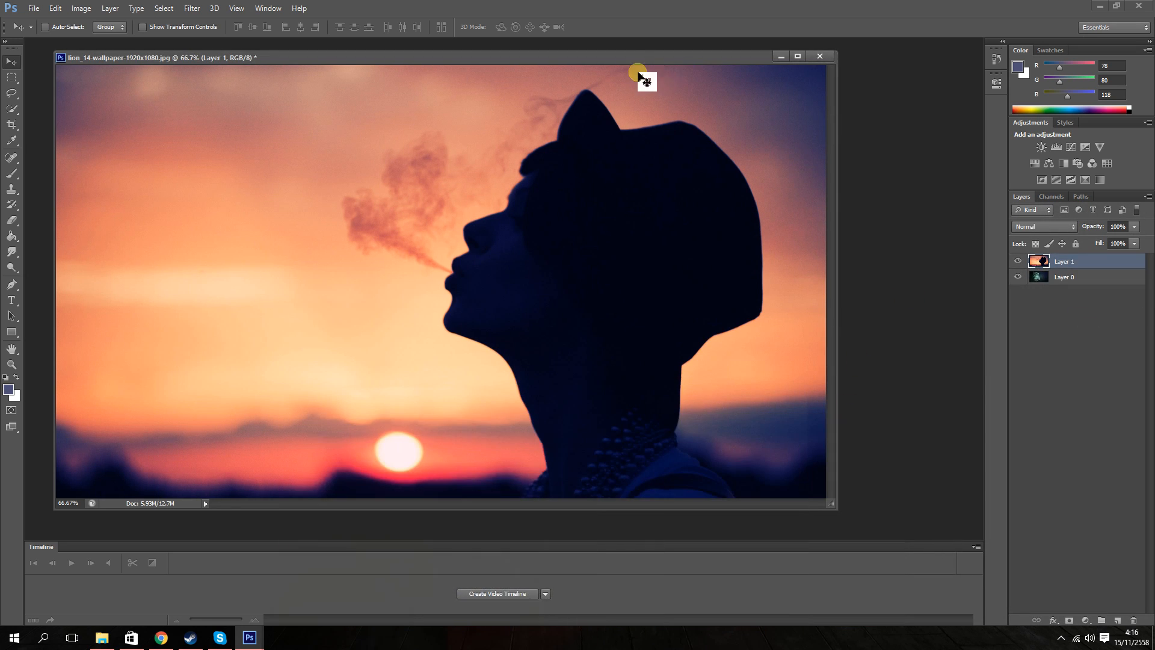
mouse_move(617, 60)
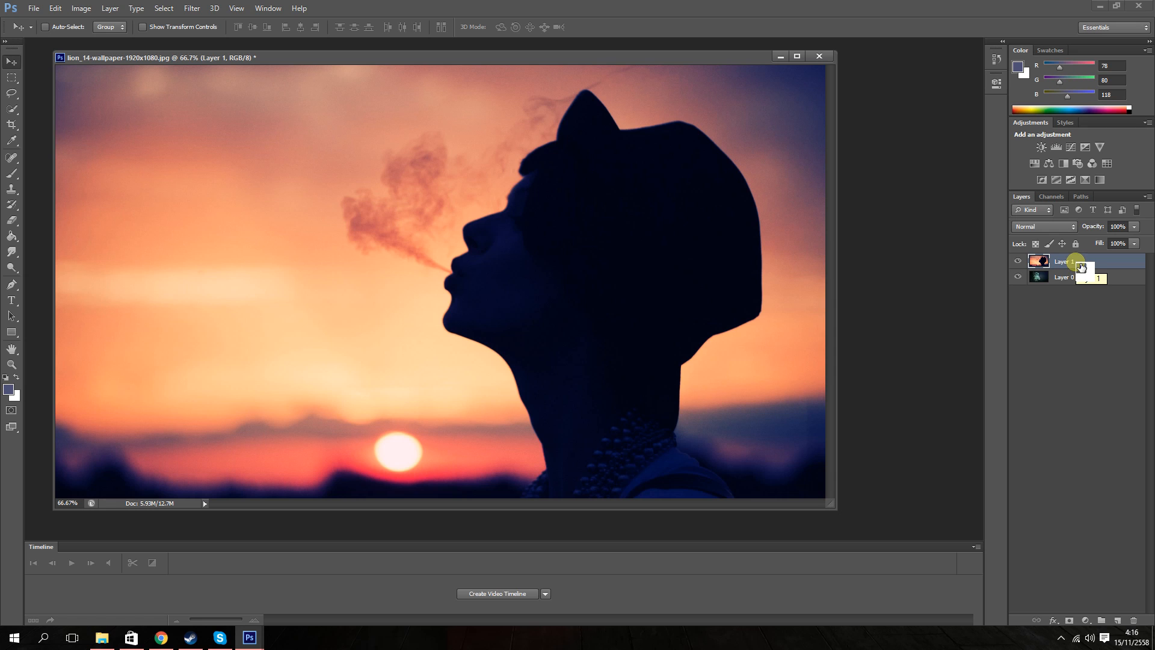
Set the silhouette Layer 1 to Overlay so the lion shows through the sunset.
click(1041, 226)
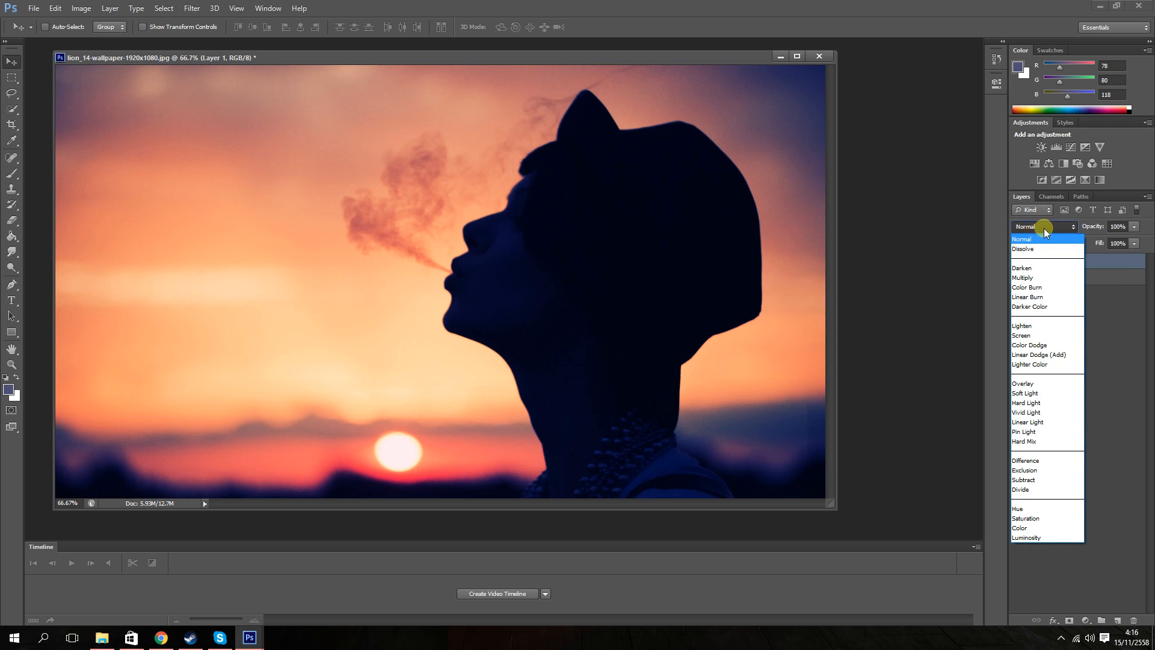
click(1027, 226)
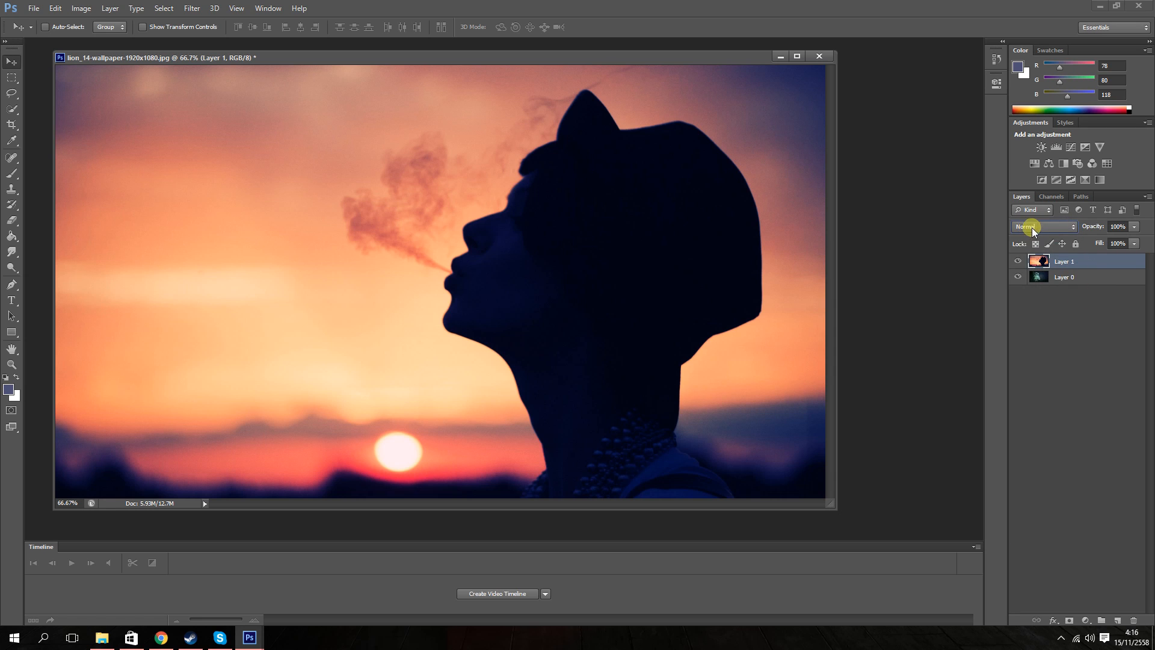
click(1038, 226)
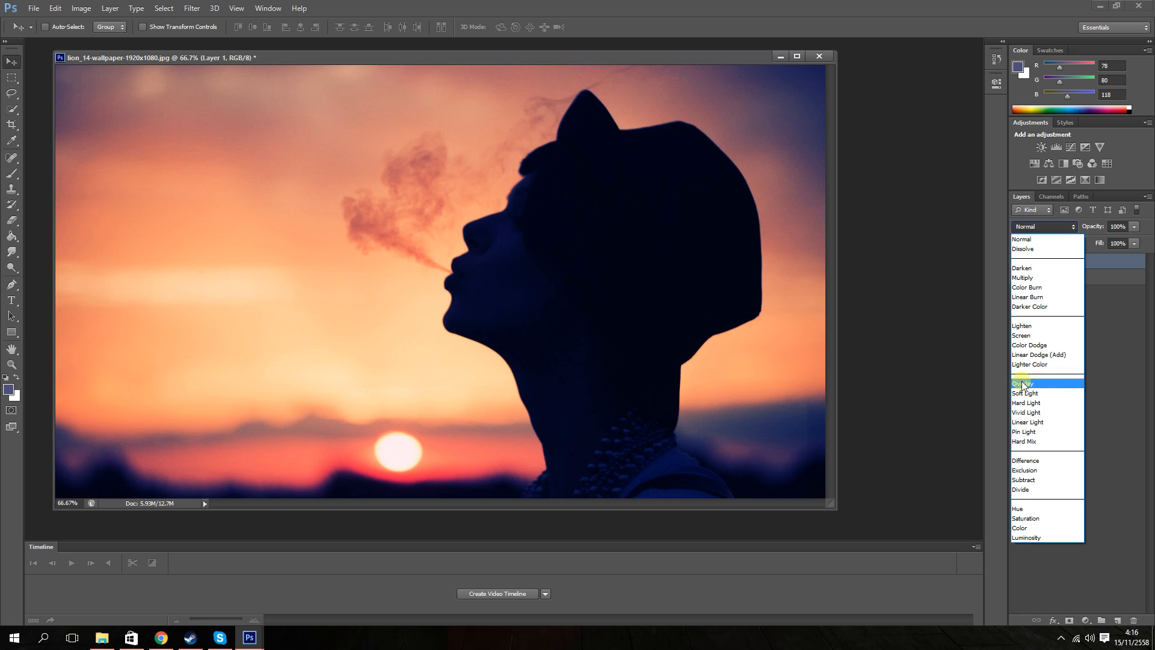
click(1024, 383)
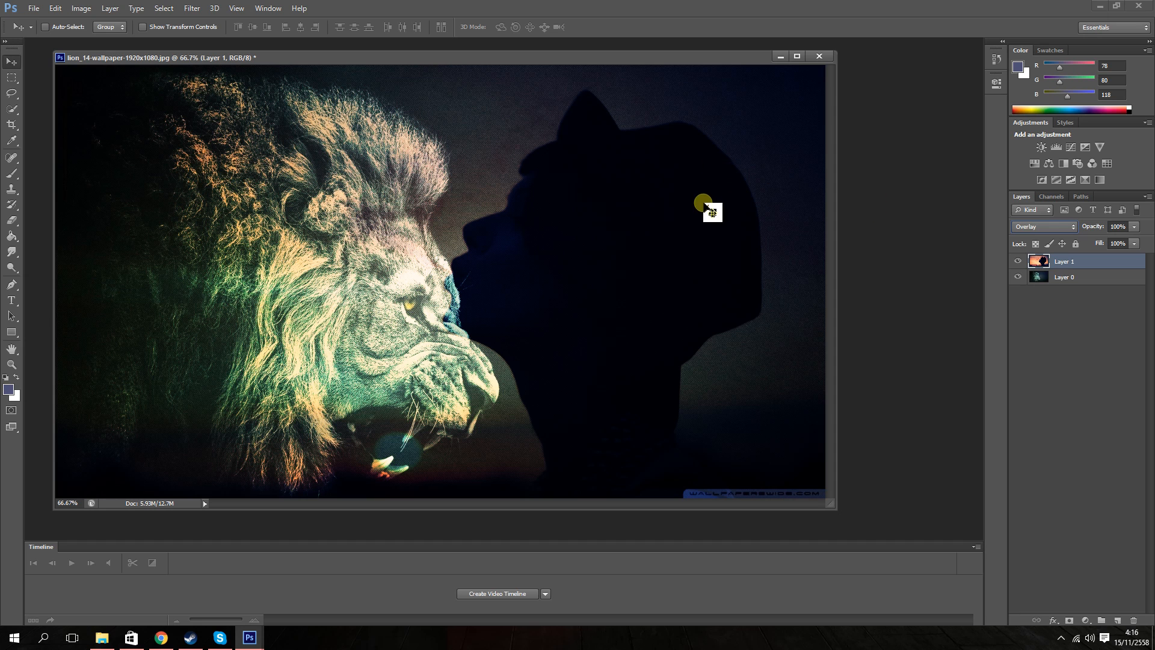
Unlock the lion background as Layer 0 so it can be moved above the silhouette.
click(1042, 226)
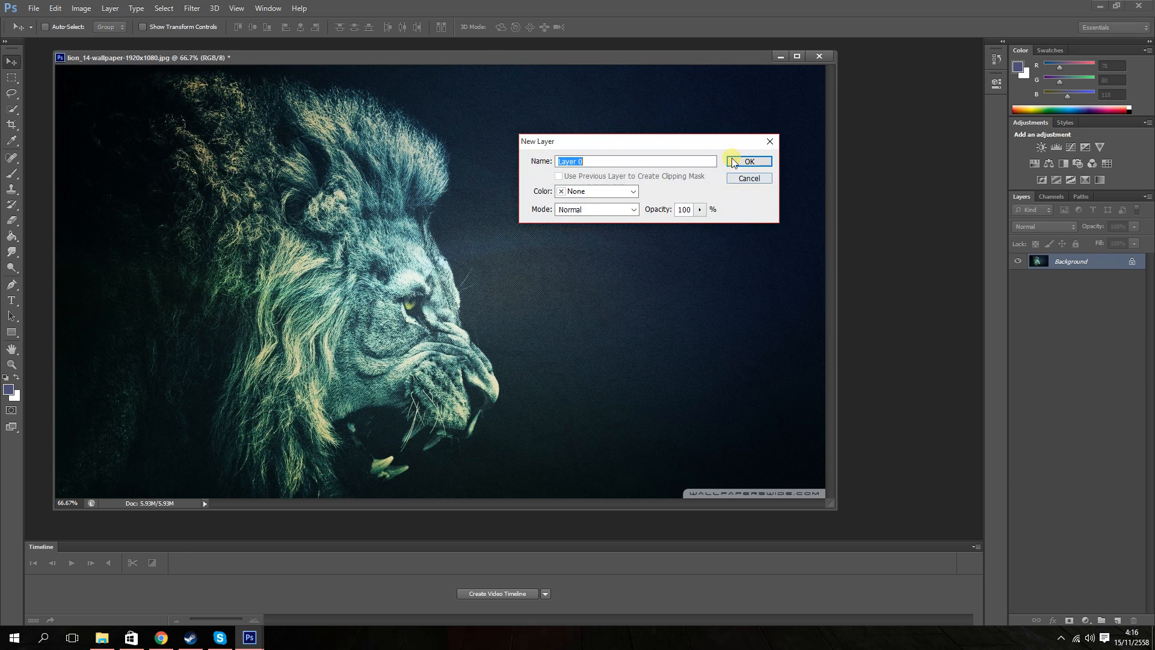
click(749, 162)
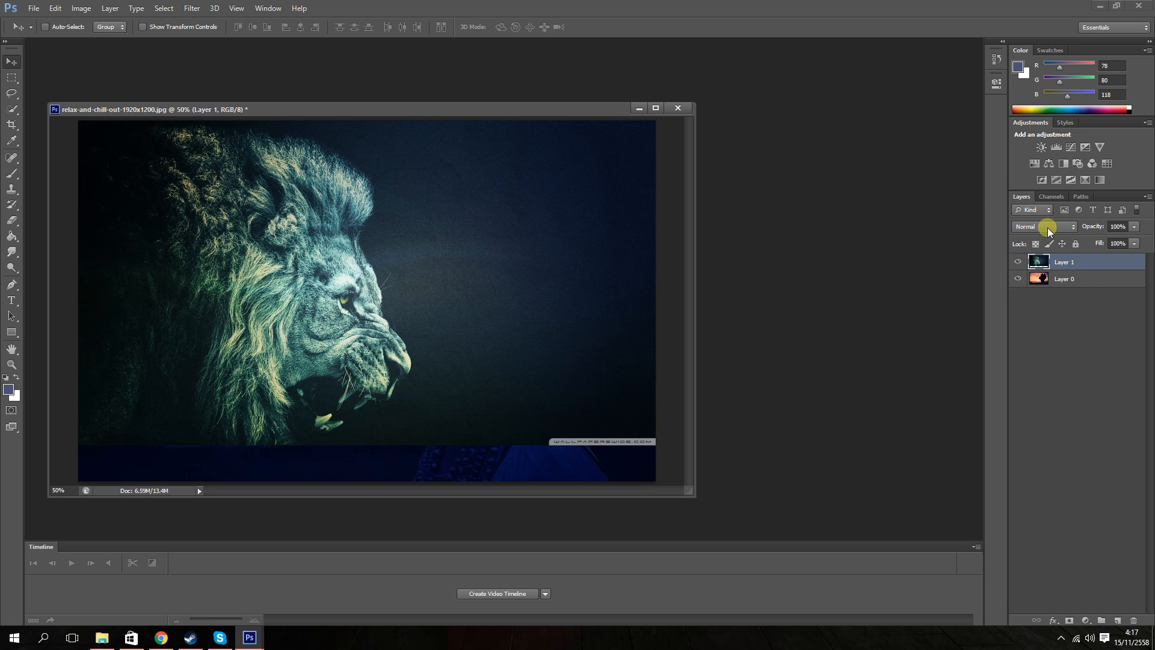
Set the lion Layer 1 to Overlay so it glows through the sunset silhouette.
click(1041, 226)
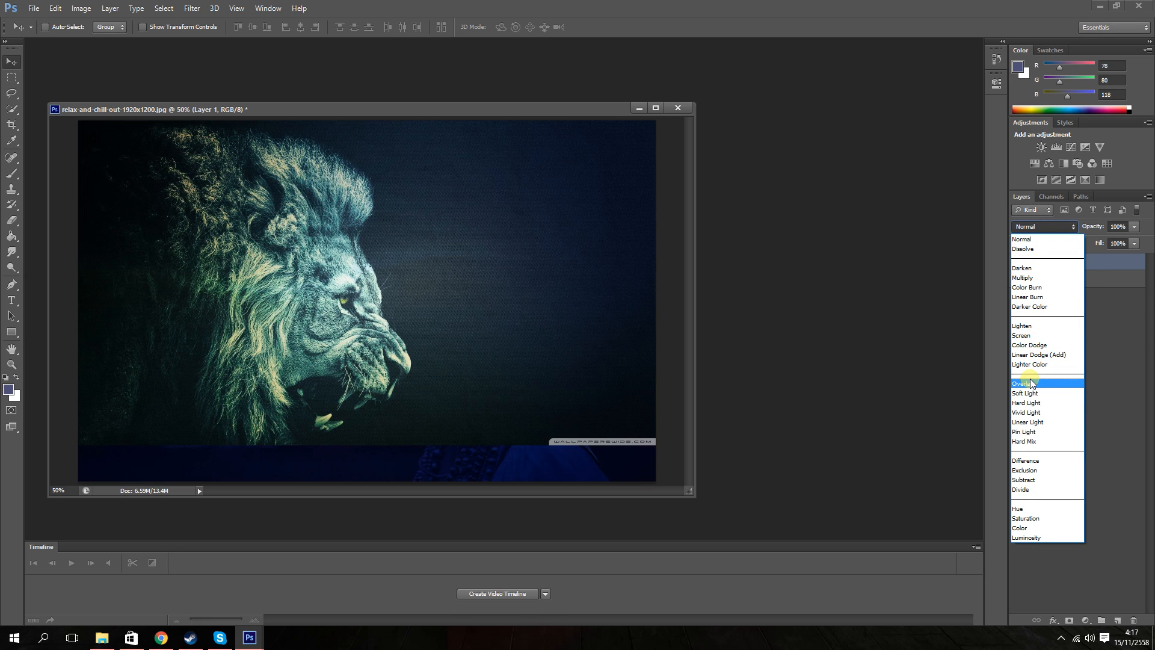
click(1023, 383)
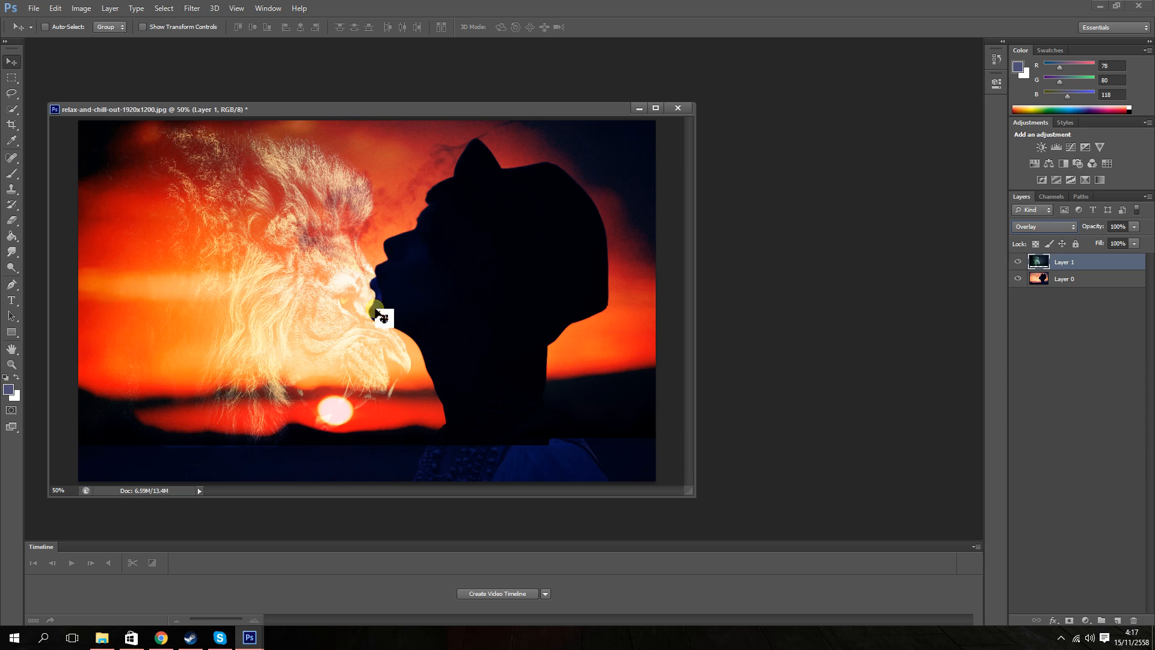